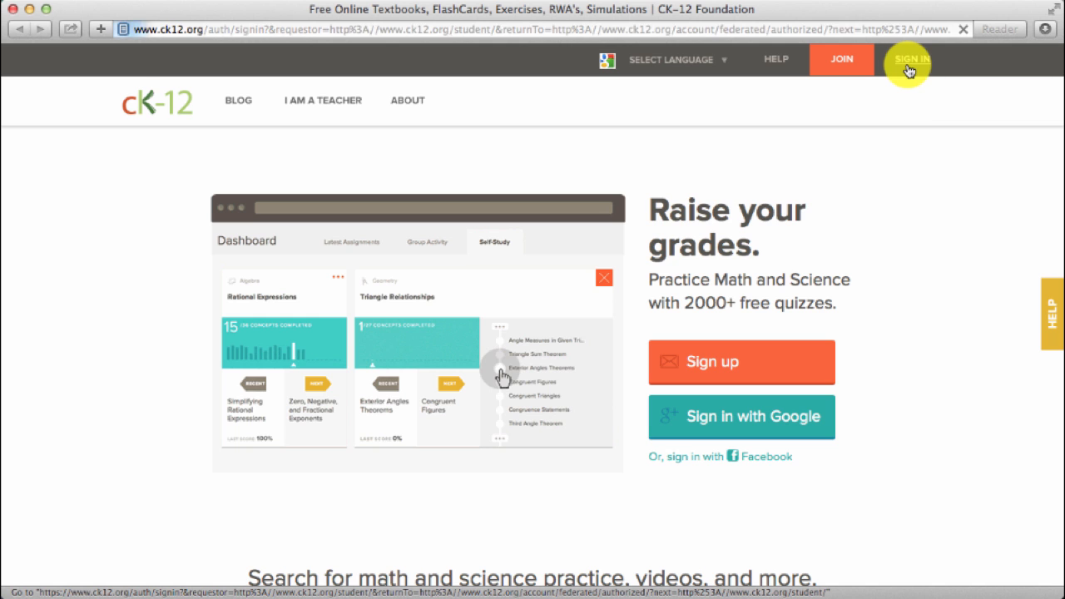
# Sign in to CK-12 with the teacher account
pyautogui.click(909, 60)
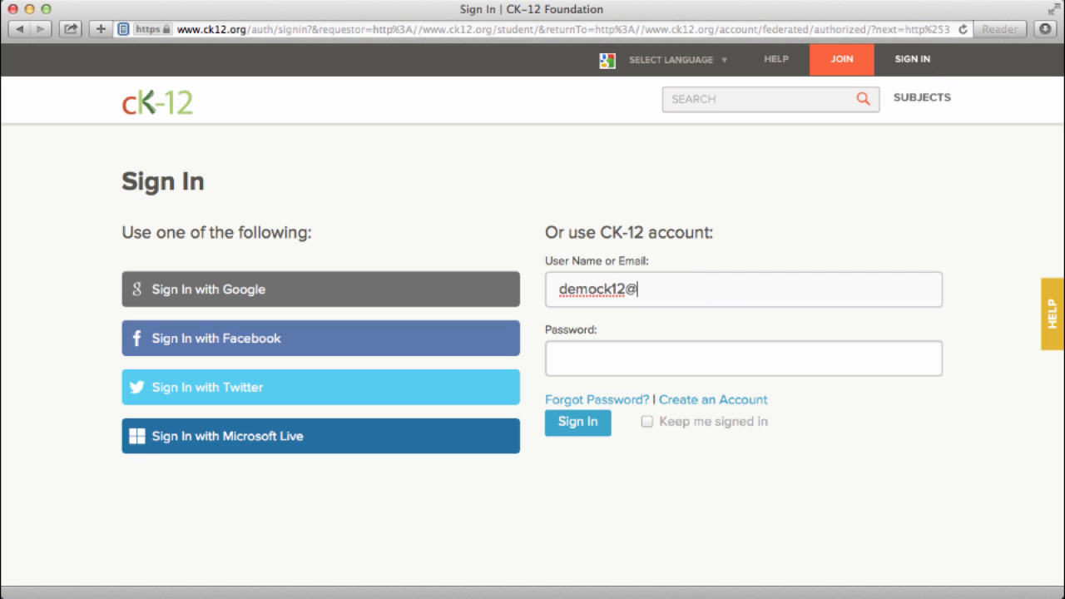
pyautogui.click(577, 423)
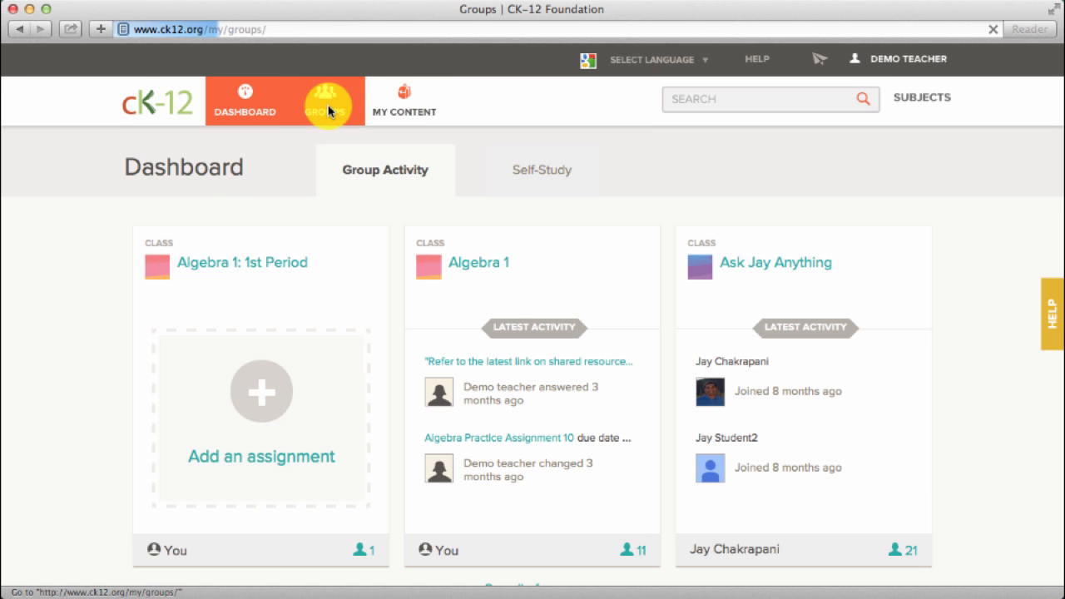
# Go to Groups, choose the Algebra 1 class and show its Reports page
pyautogui.click(326, 100)
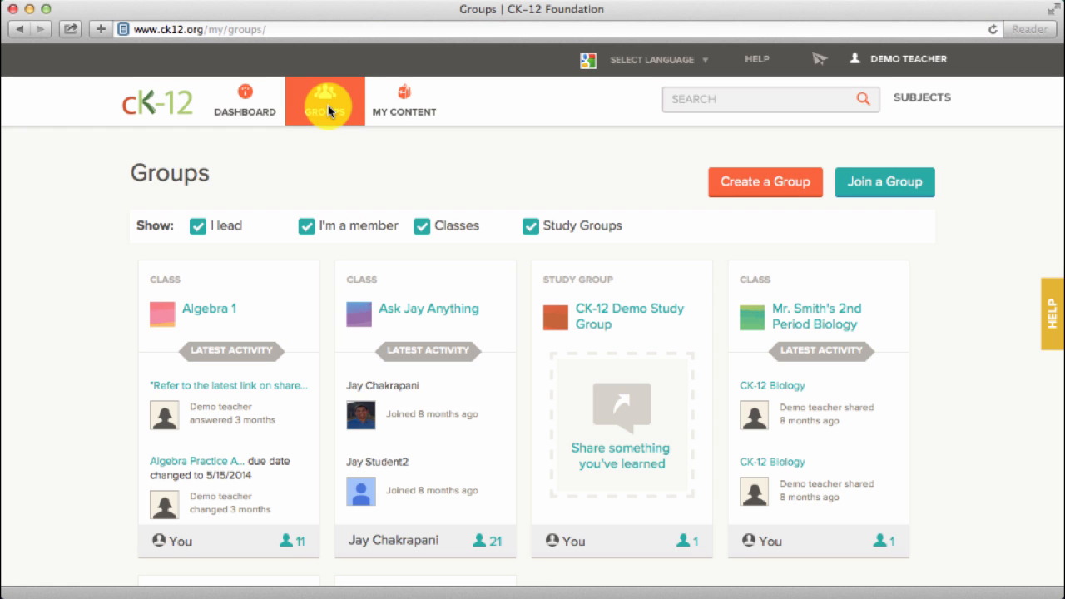
pyautogui.click(209, 308)
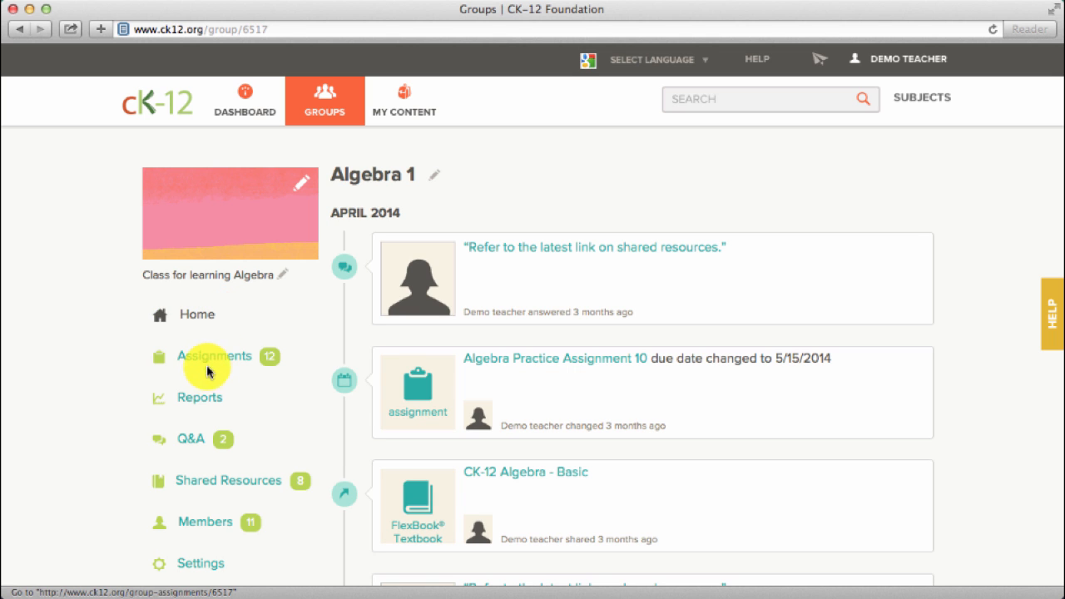
pyautogui.click(200, 396)
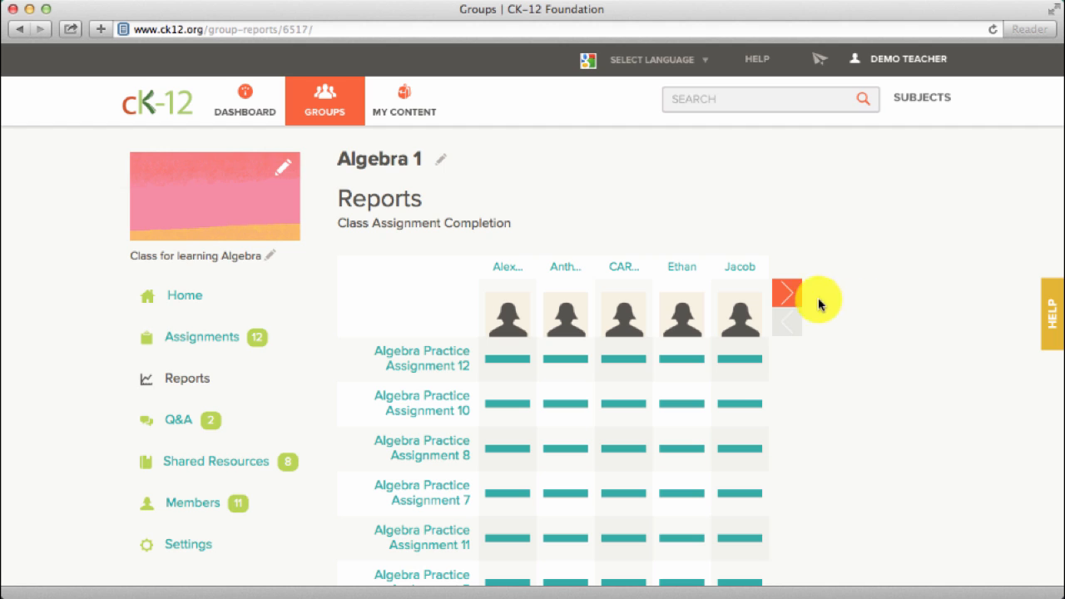
# Page the class report to the next set of students
pyautogui.click(785, 293)
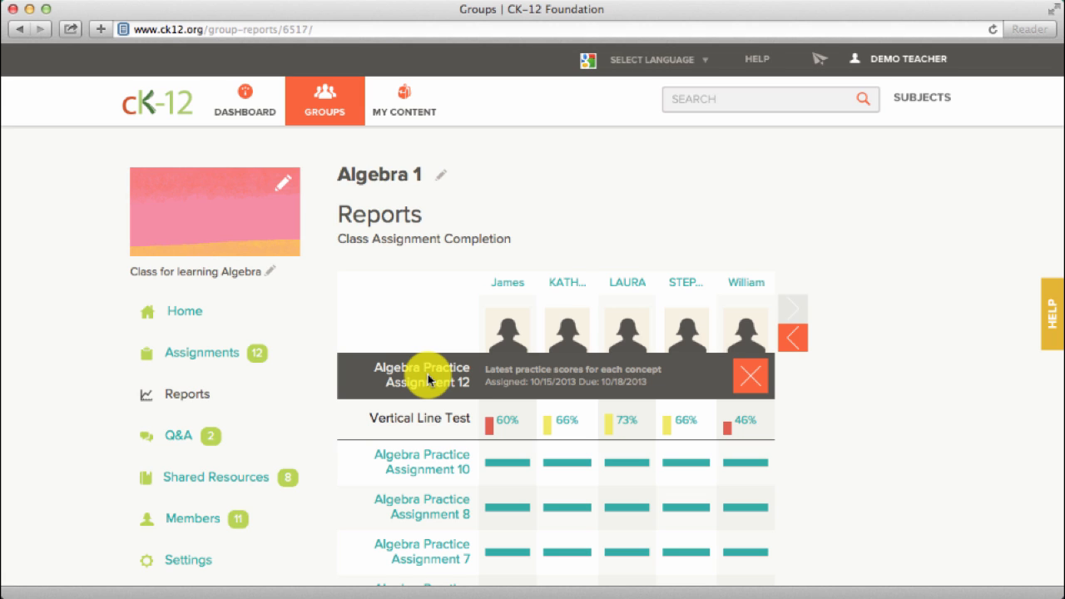
pyautogui.moveTo(575, 397)
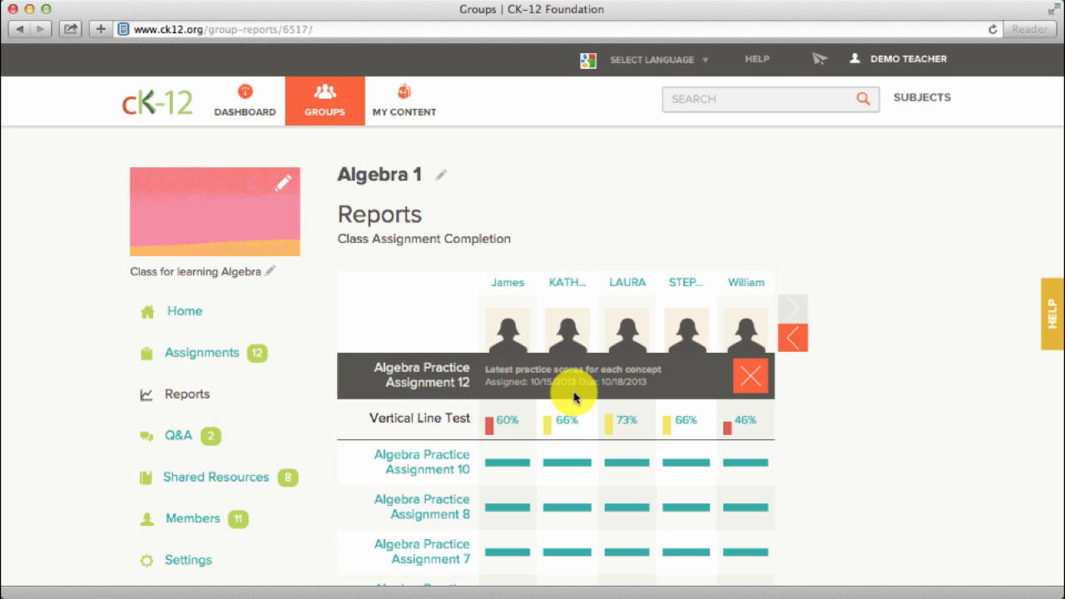
# View the student's 73% Vertical Line Test attempt with its 11/15 correct summary
pyautogui.click(626, 419)
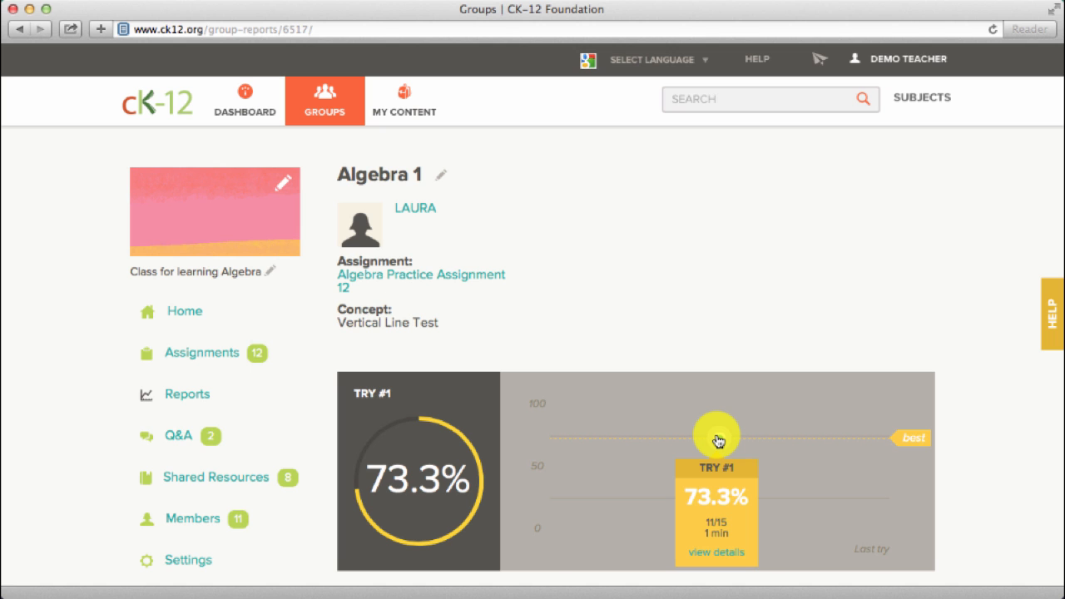
pyautogui.scroll(-3)
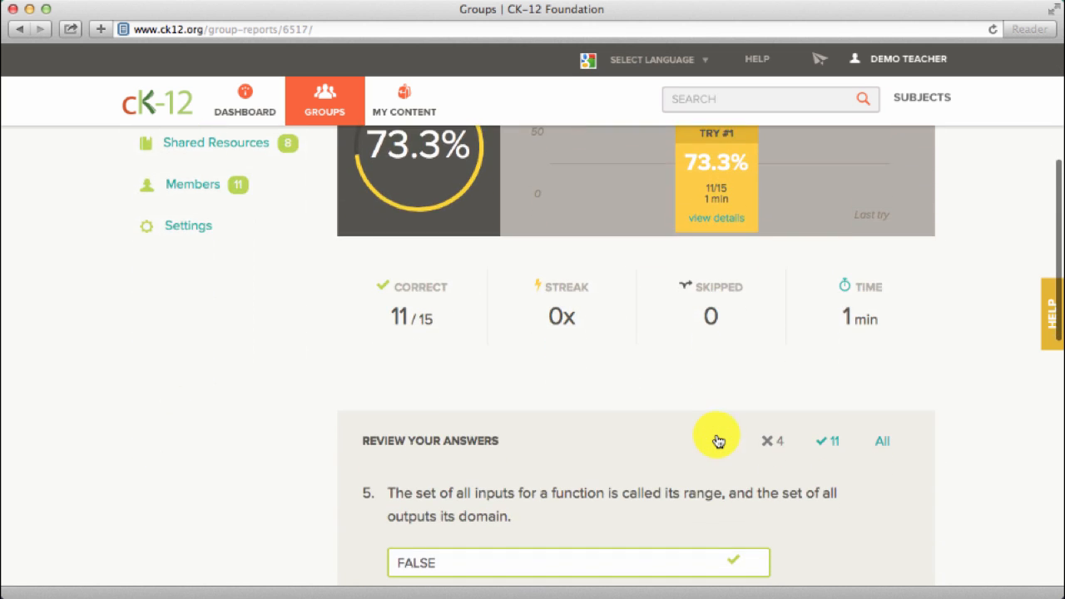
# Switch the answer review from missed questions to All and browse back to the 73.3% summary
pyautogui.scroll(-3)
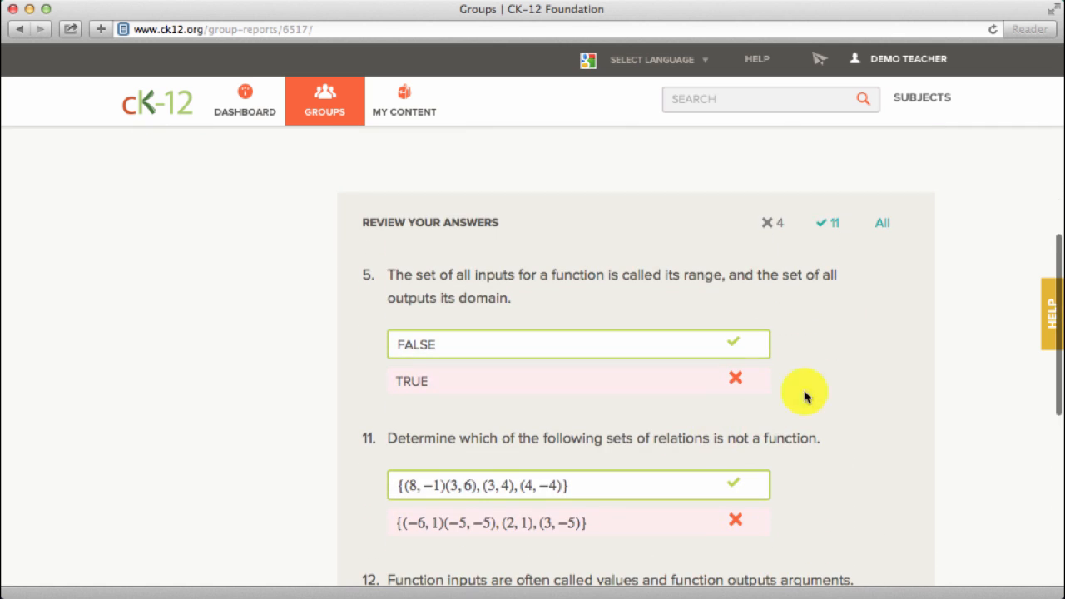
pyautogui.click(882, 223)
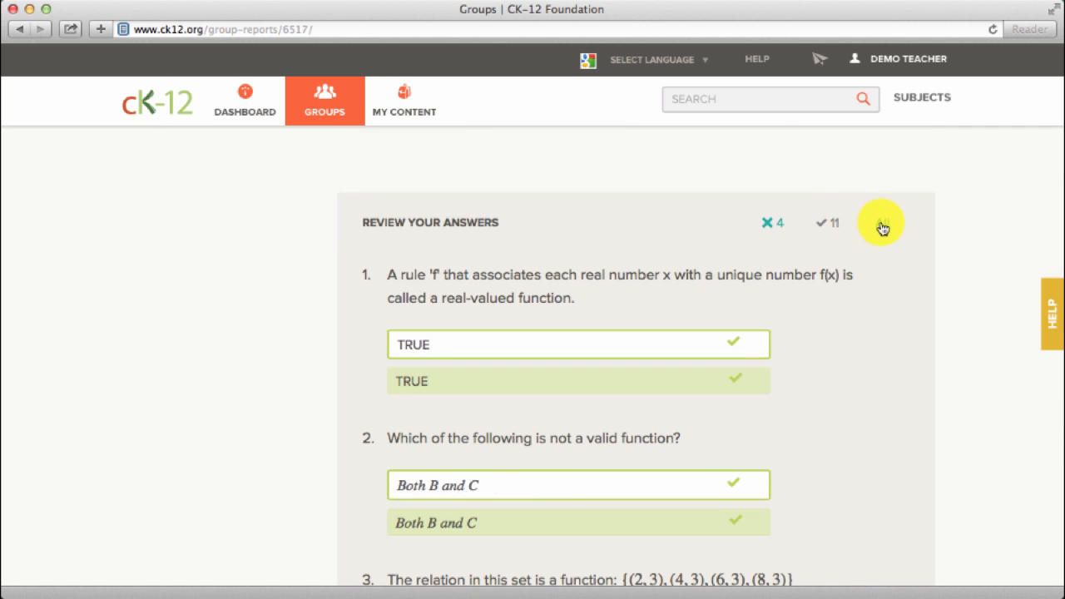
pyautogui.scroll(-3)
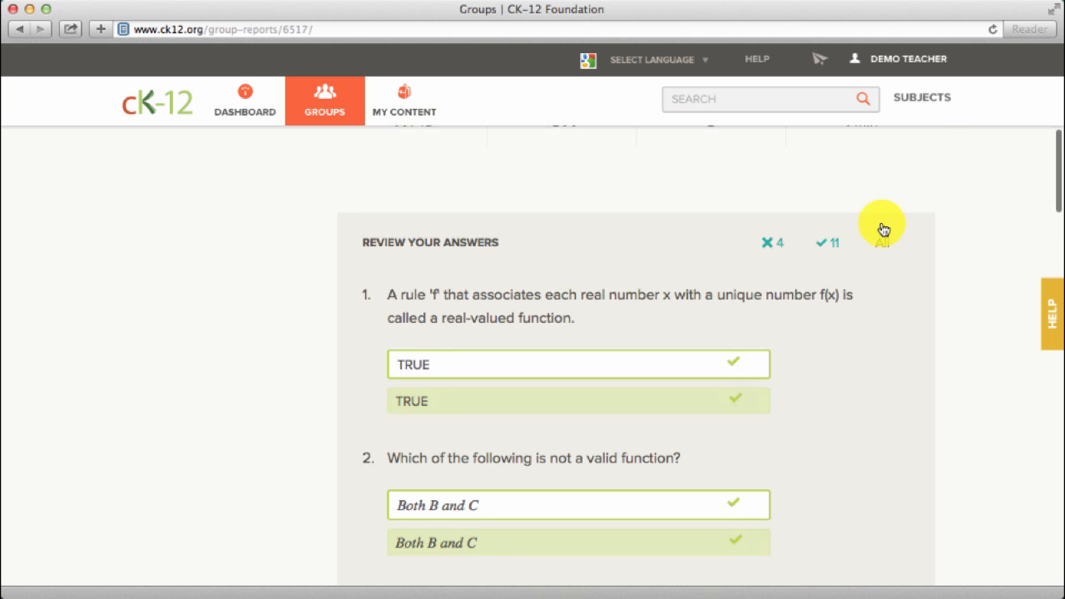
pyautogui.click(180, 247)
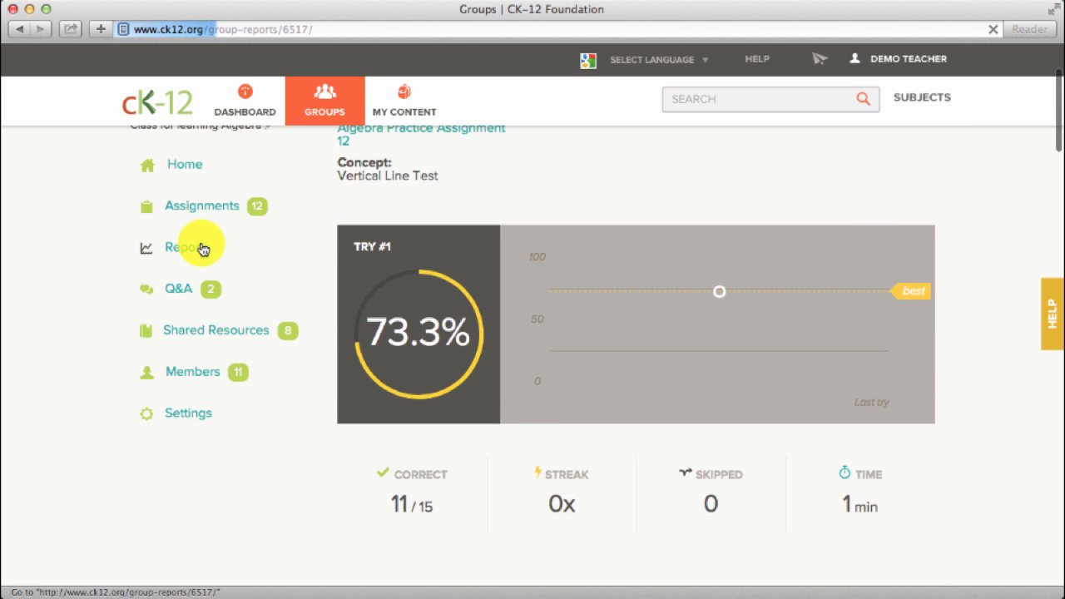